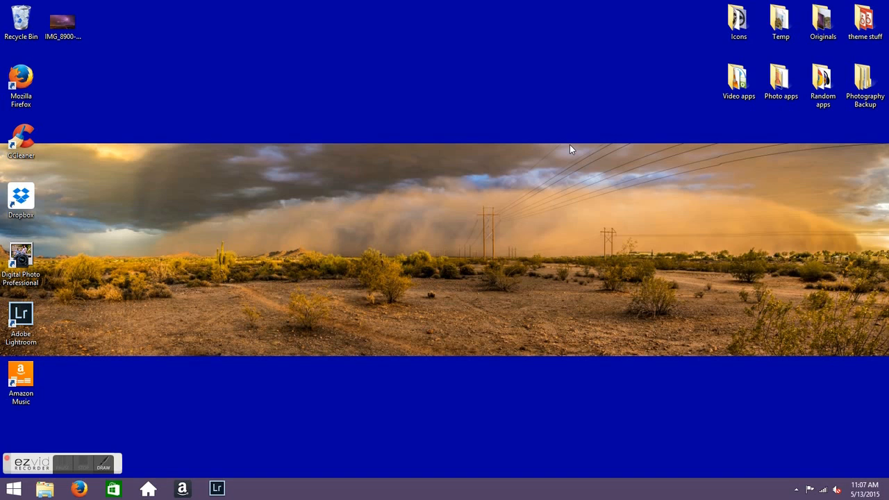
Step: Begin adding videos and photos to the empty My Movie project from the Home ribbon
{"action": "left_click", "coordinate": [739, 80]}
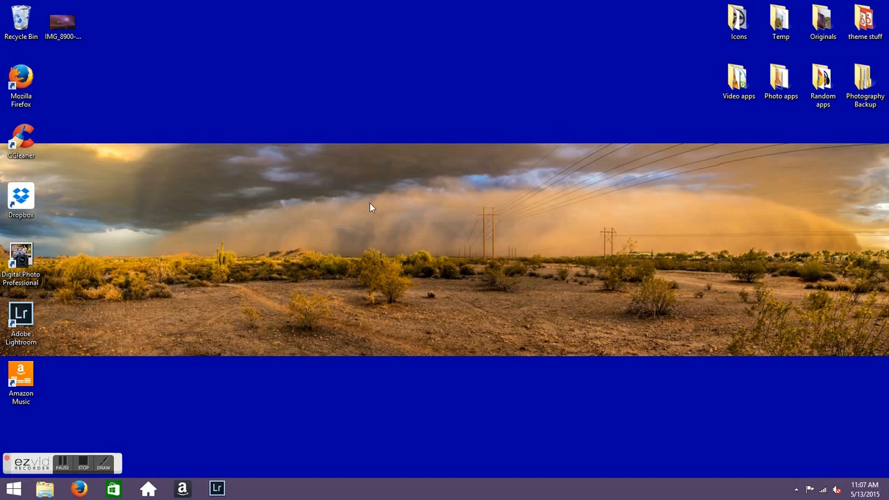
{"action": "mouse_move", "coordinate": [155, 475]}
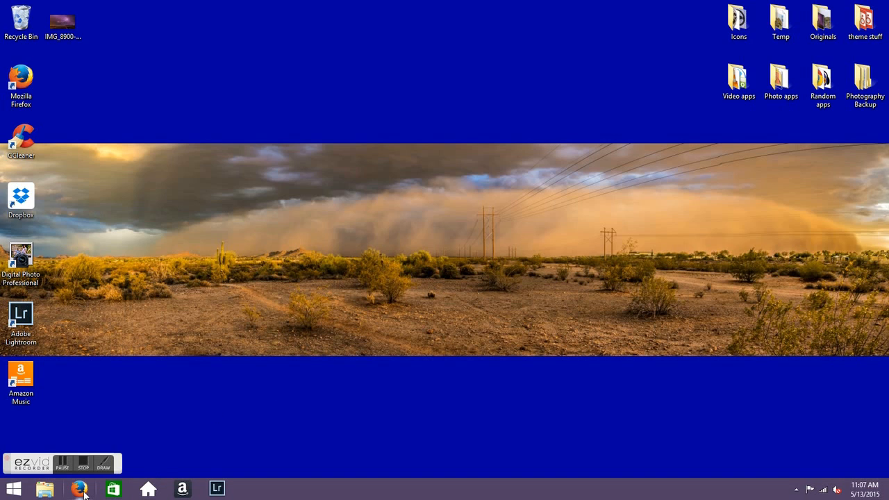
{"action": "mouse_move", "coordinate": [80, 489]}
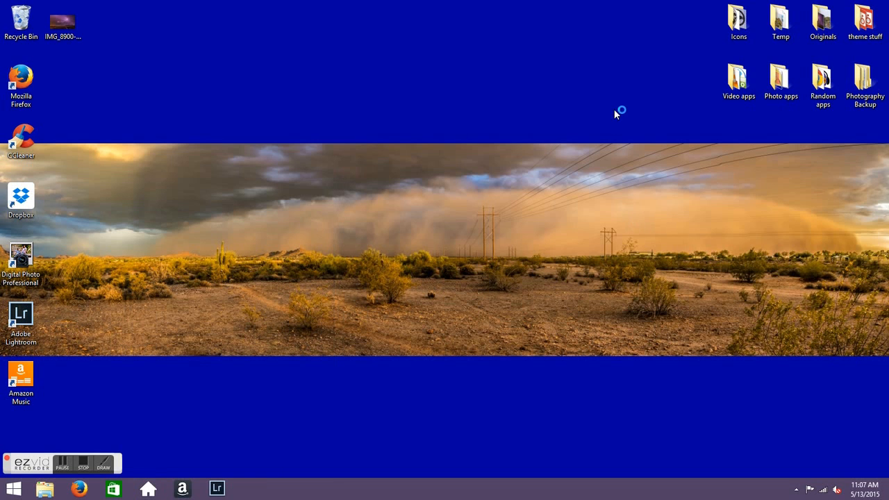
{"action": "mouse_move", "coordinate": [623, 111]}
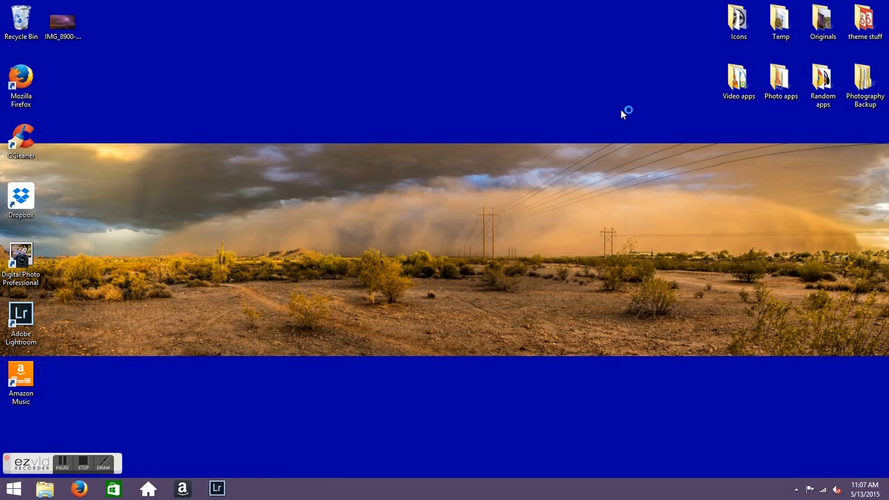
{"action": "mouse_move", "coordinate": [625, 118]}
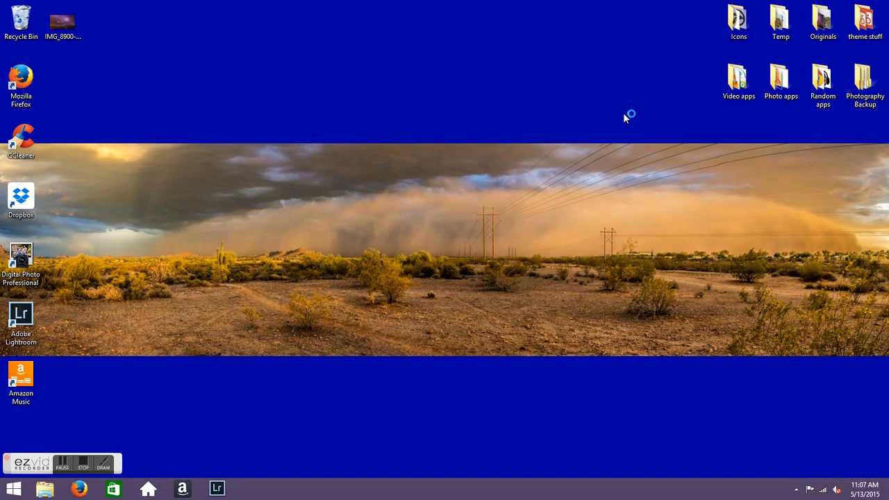
{"action": "mouse_move", "coordinate": [618, 114]}
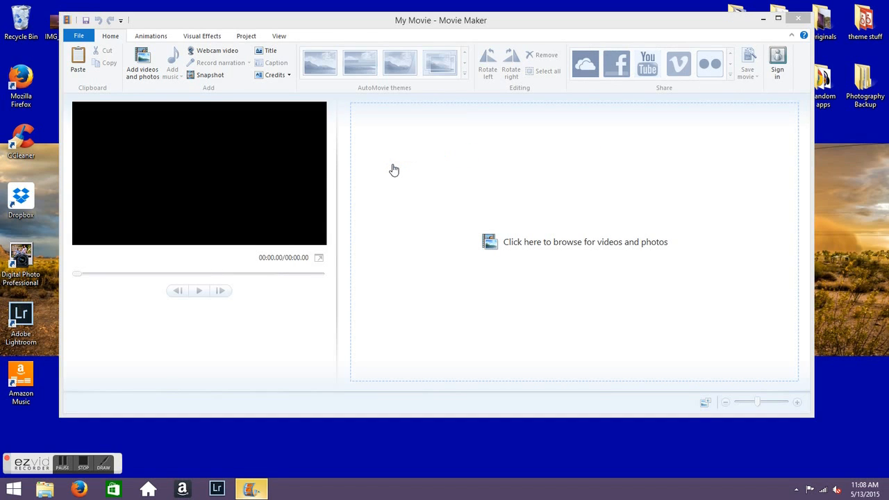
{"action": "mouse_move", "coordinate": [142, 62]}
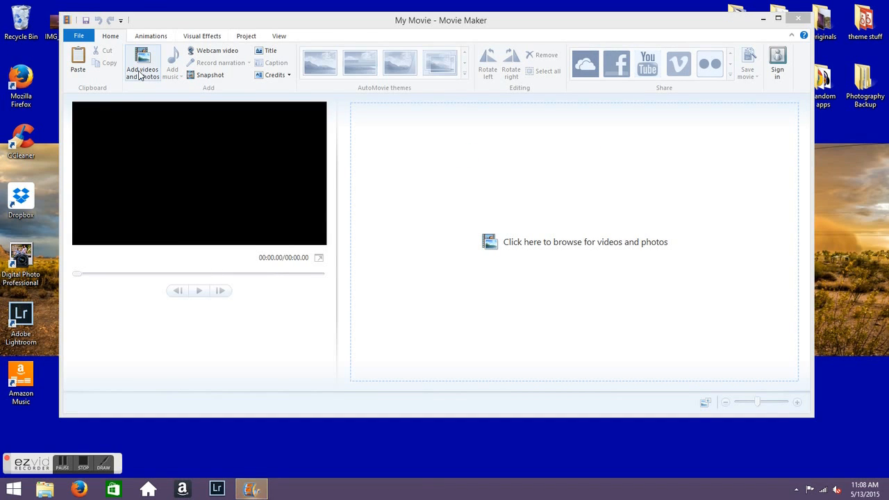
{"action": "mouse_move", "coordinate": [142, 67]}
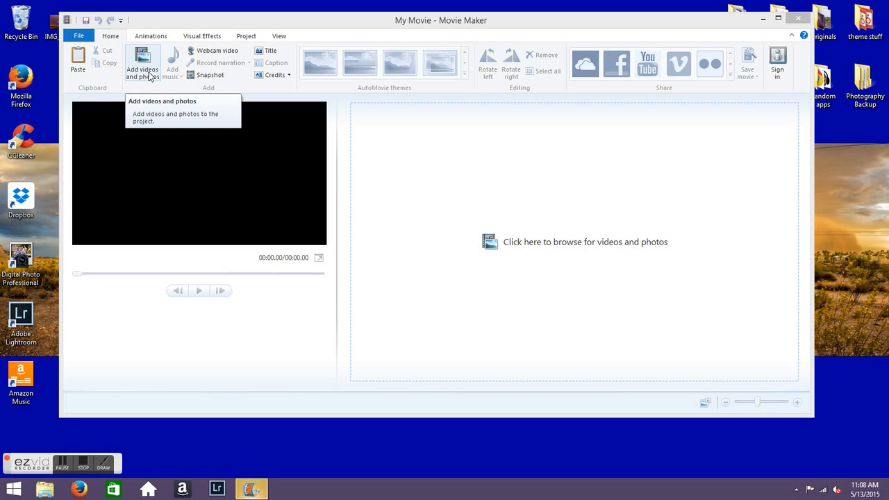
{"action": "mouse_move", "coordinate": [139, 76]}
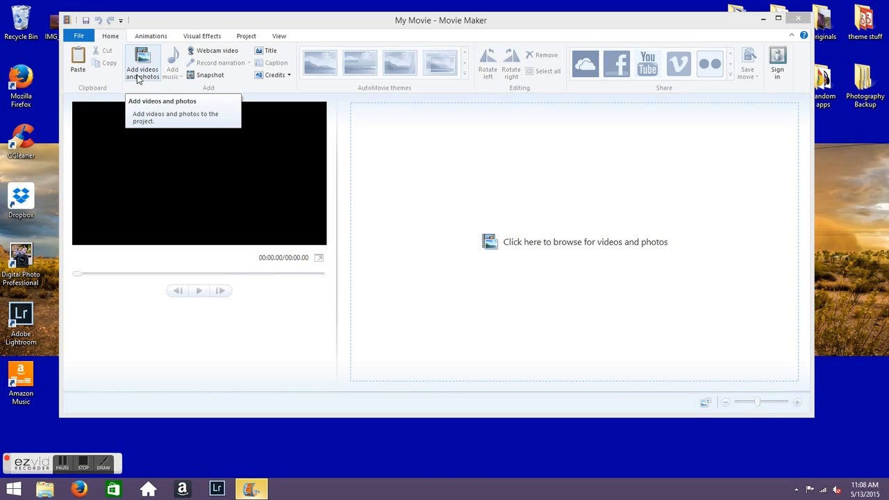
{"action": "mouse_move", "coordinate": [146, 89]}
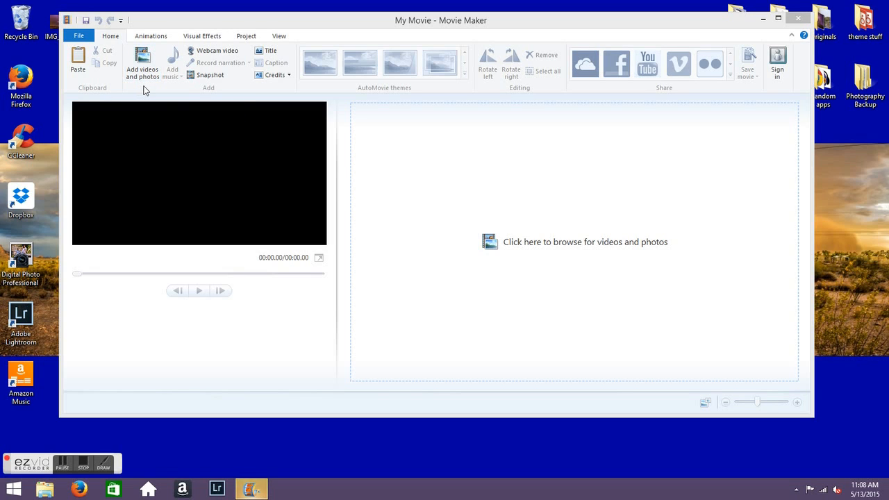
{"action": "mouse_move", "coordinate": [142, 62]}
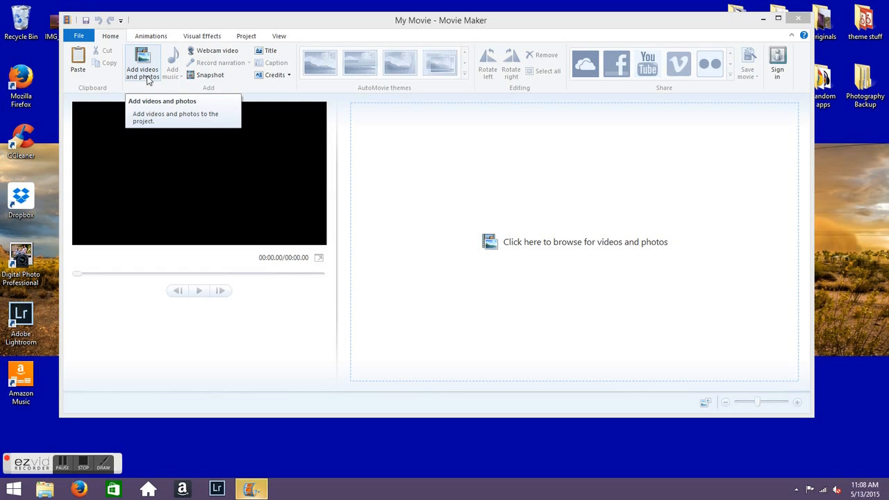
Step: Browse to Desktop > Photography Backup > Timelapse in the Add Videos and Photos browser
{"action": "left_click", "coordinate": [142, 62]}
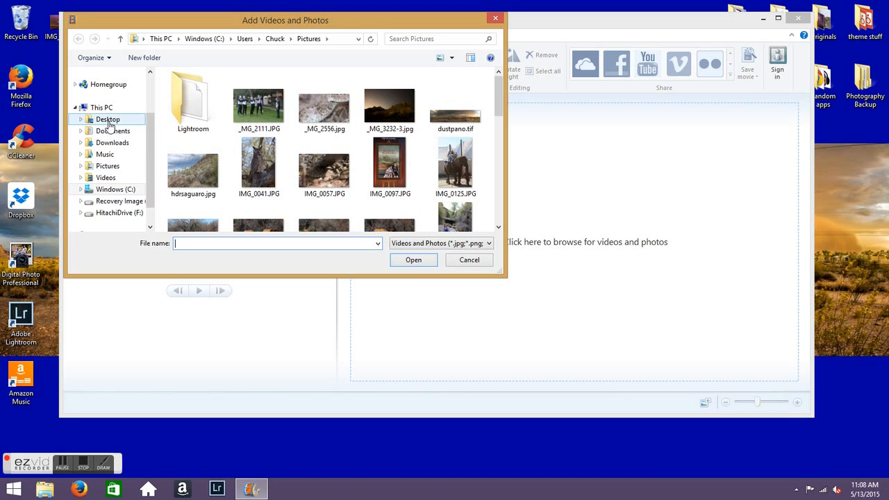
{"action": "left_click", "coordinate": [107, 119]}
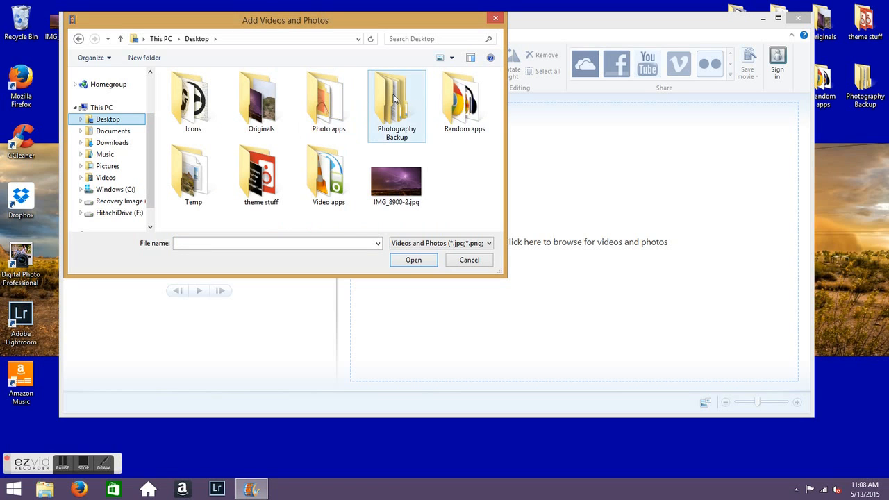
{"action": "double_click", "coordinate": [397, 104]}
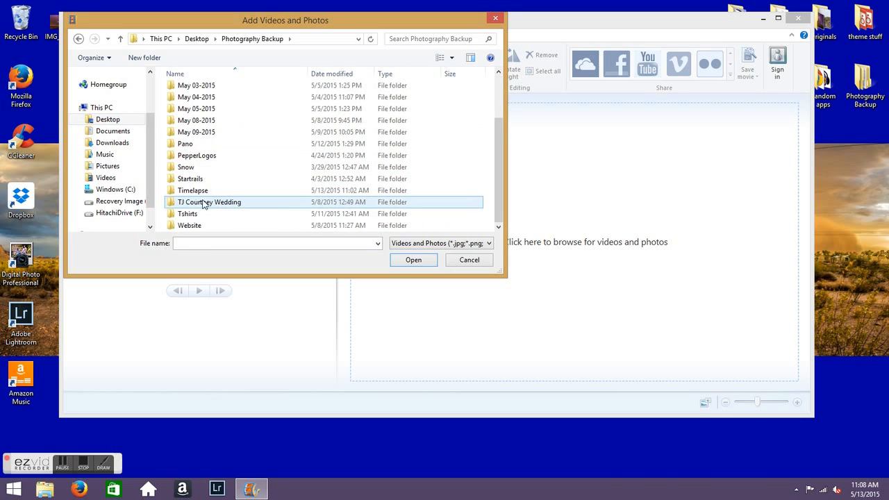
{"action": "double_click", "coordinate": [193, 190]}
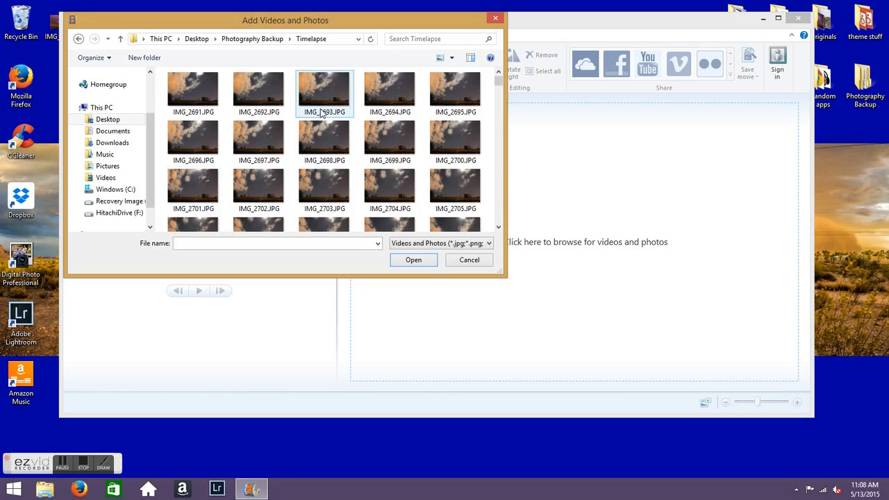
Step: Select IMG_2691.JPG as the first photo and scroll toward the last one
{"action": "left_click", "coordinate": [193, 90]}
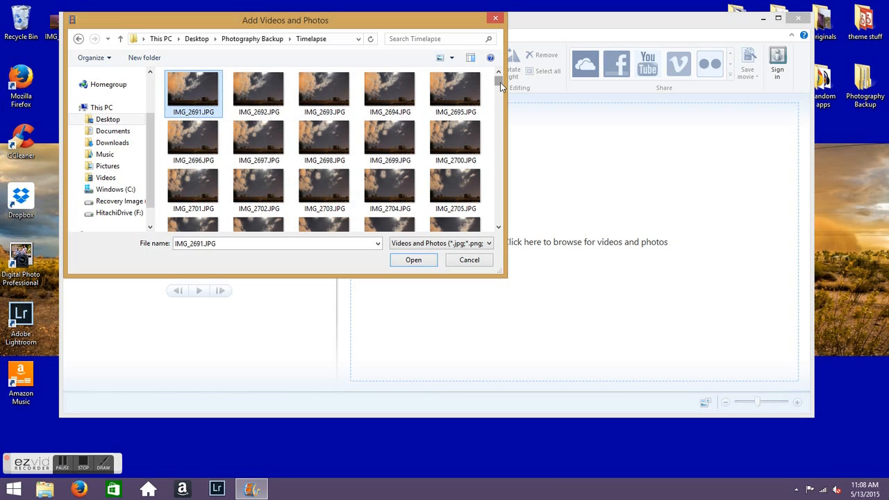
{"action": "scroll", "scroll_direction": "down", "scroll_amount": 3}
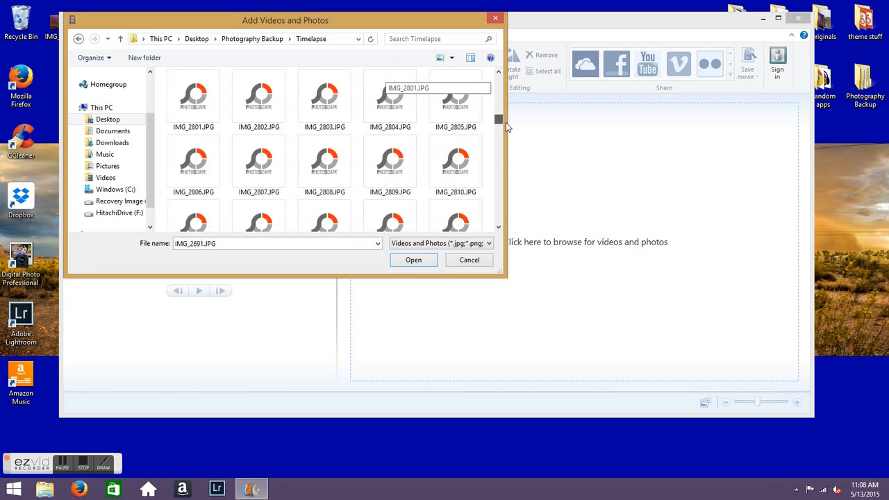
{"action": "scroll", "scroll_direction": "down", "scroll_amount": 3}
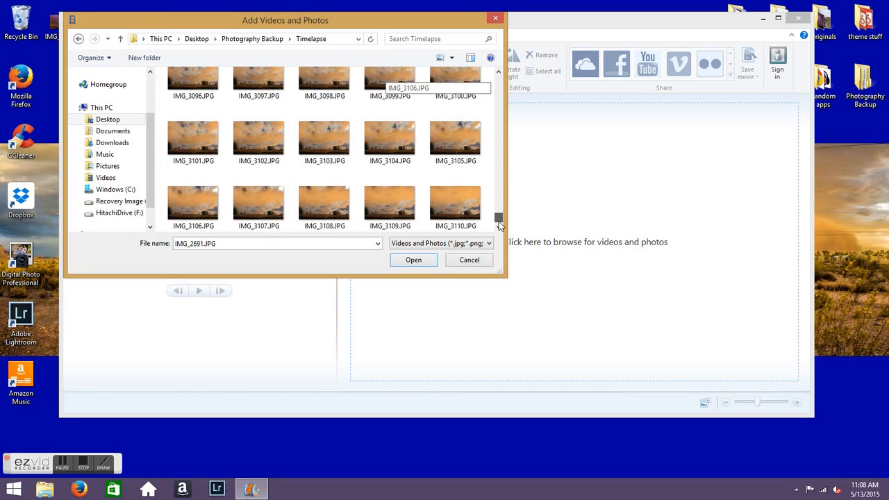
{"action": "mouse_move", "coordinate": [499, 221]}
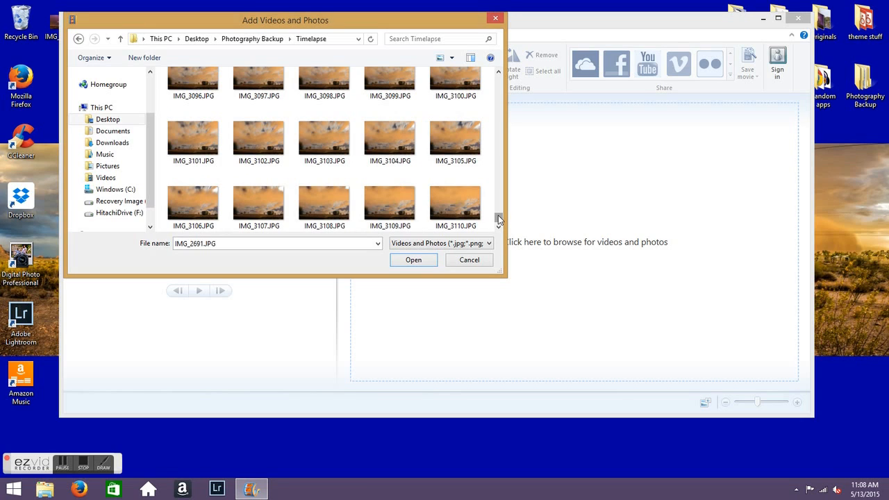
{"action": "mouse_move", "coordinate": [499, 219]}
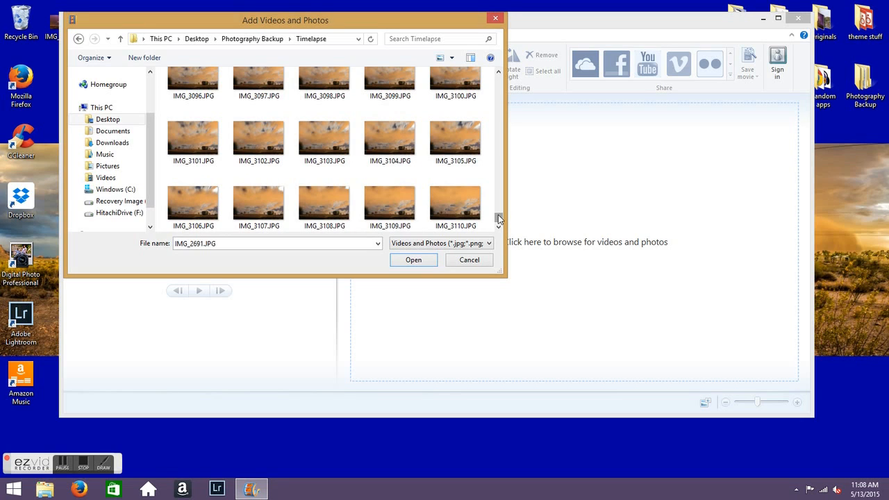
{"action": "mouse_move", "coordinate": [456, 202]}
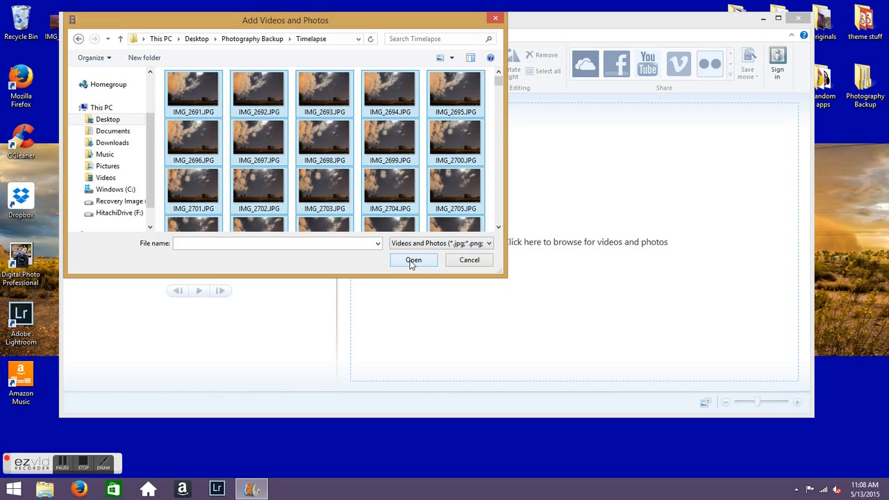
Step: Add all 420 photos to the project and set each clip's duration to 0.07 seconds
{"action": "left_click", "coordinate": [414, 260]}
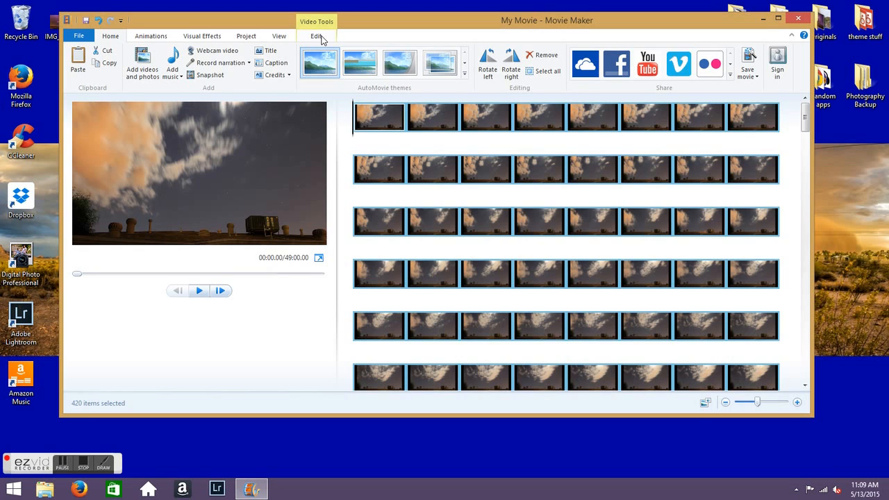
{"action": "left_click", "coordinate": [317, 36]}
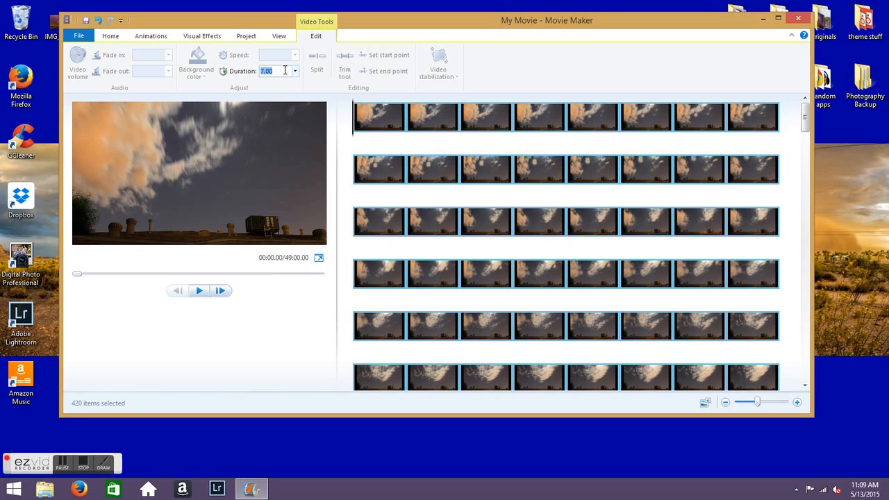
{"action": "type", "text": "0.07"}
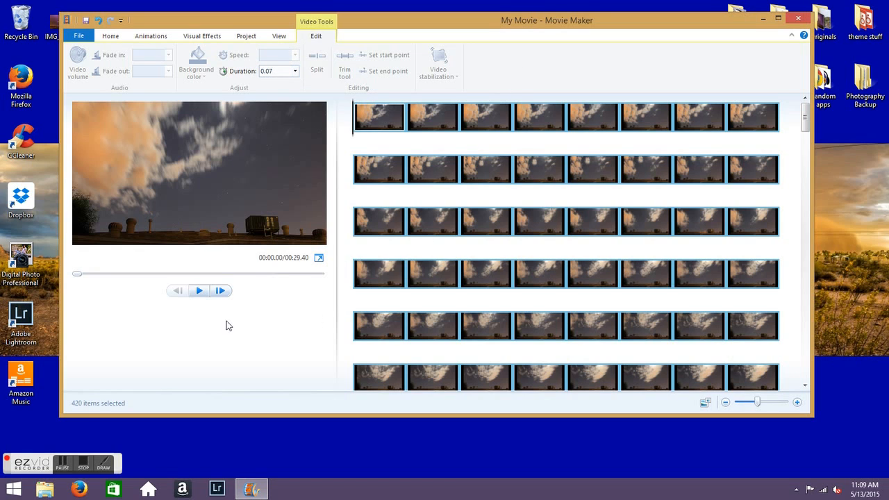
{"action": "mouse_move", "coordinate": [304, 265]}
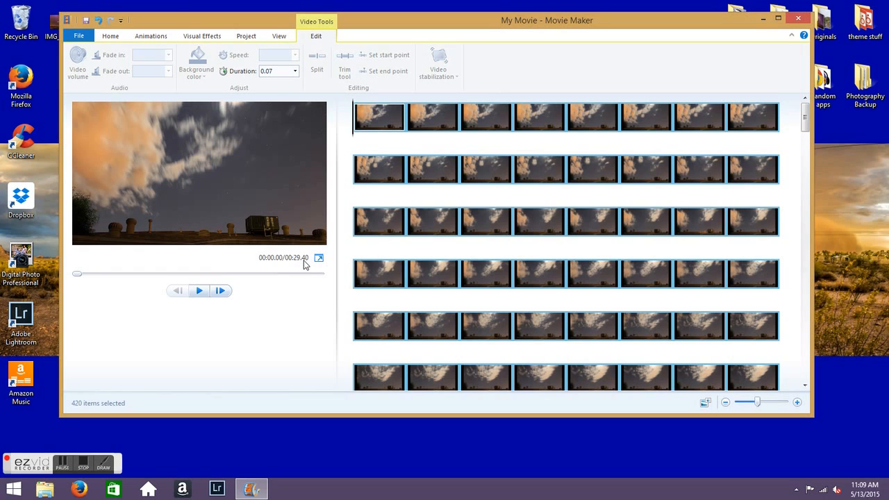
{"action": "mouse_move", "coordinate": [362, 241]}
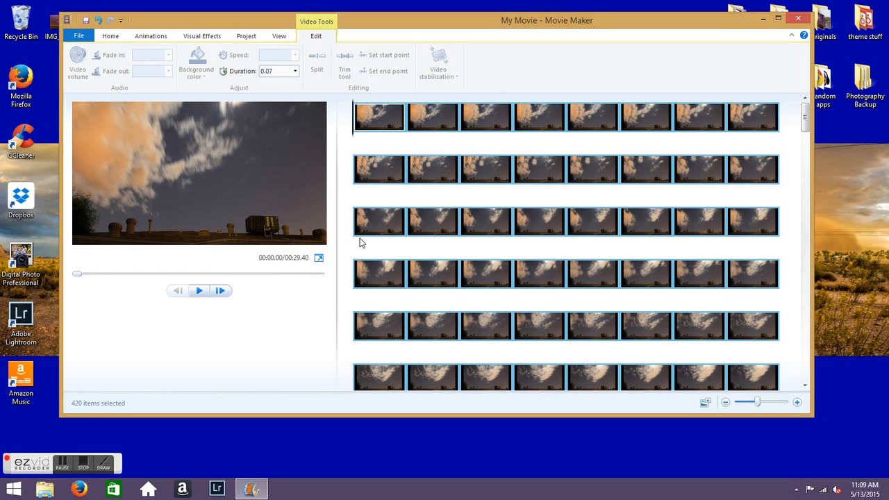
{"action": "mouse_move", "coordinate": [284, 227]}
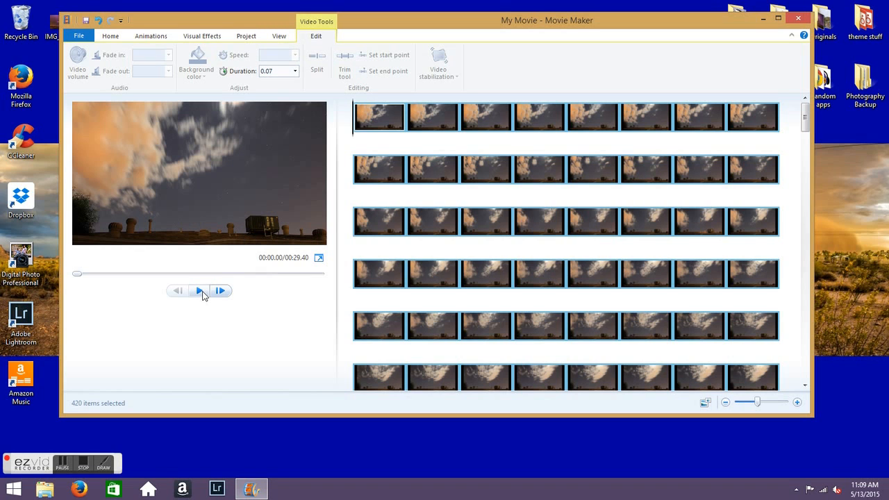
Step: Play the time-lapse preview and stop it at about 8 seconds
{"action": "left_click", "coordinate": [200, 290]}
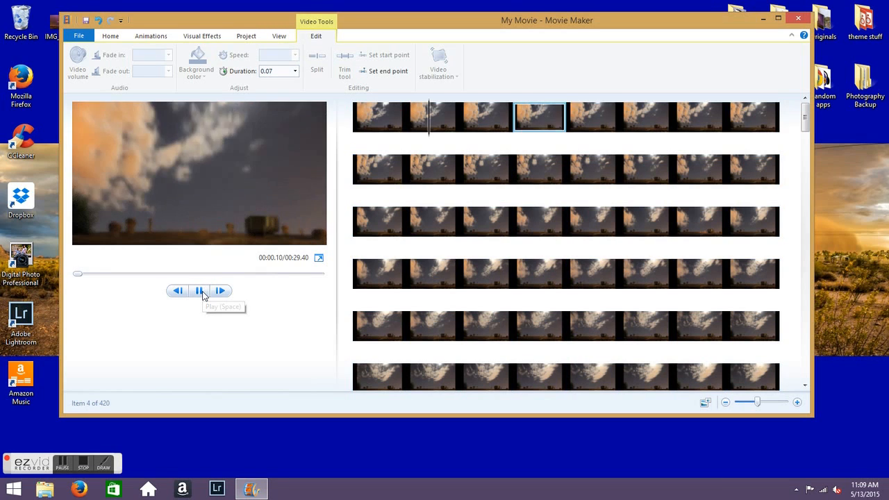
{"action": "left_click", "coordinate": [200, 290]}
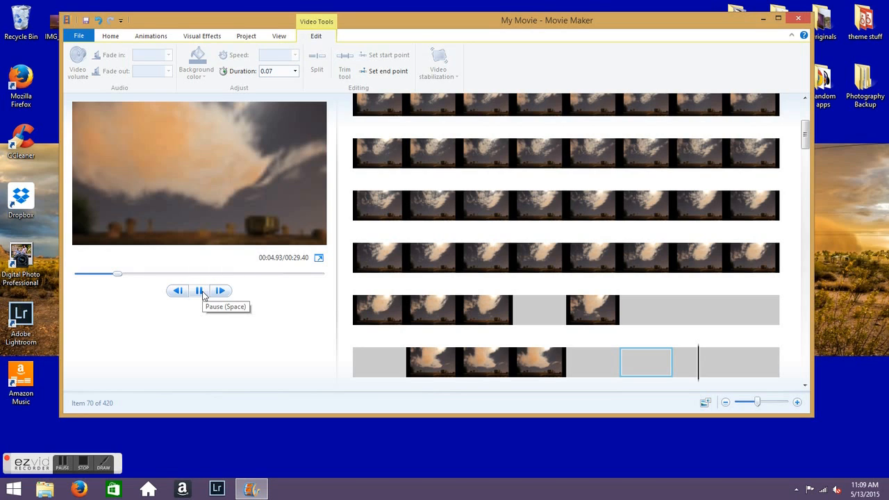
{"action": "left_click", "coordinate": [200, 291]}
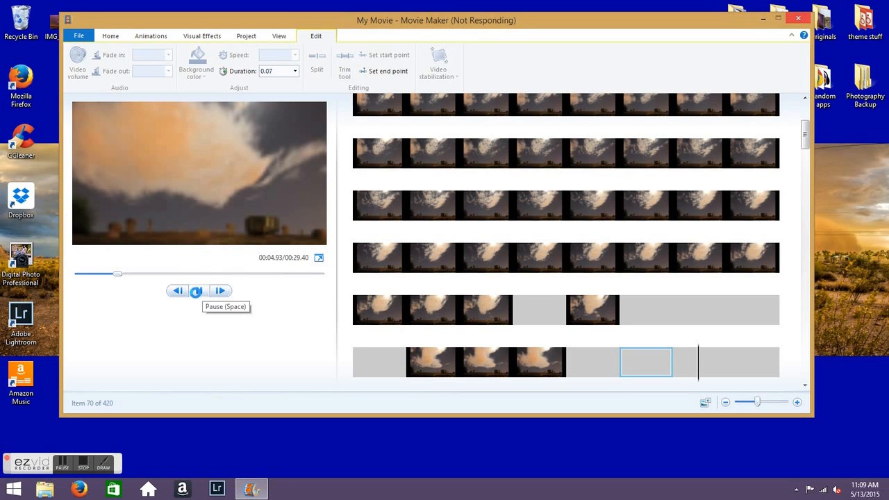
{"action": "left_click", "coordinate": [200, 290]}
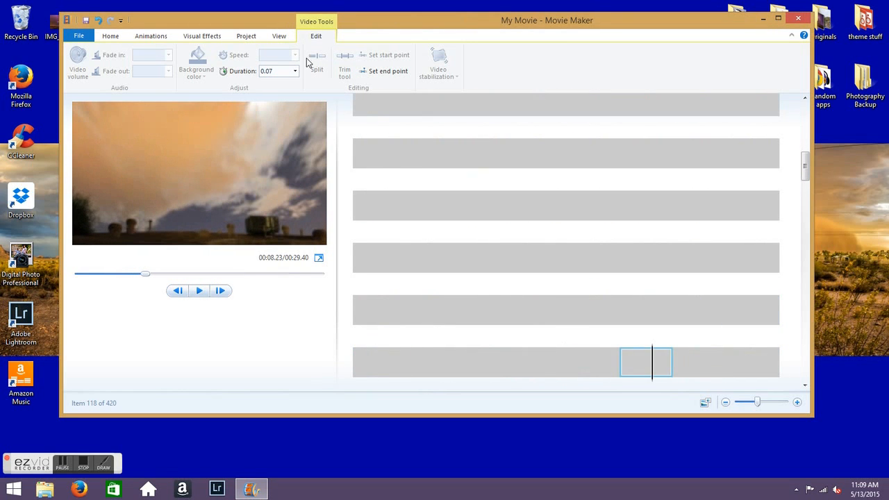
Step: Enter 0.10 seconds in the Duration box and check a storyboard photo's duration
{"action": "left_click", "coordinate": [275, 71]}
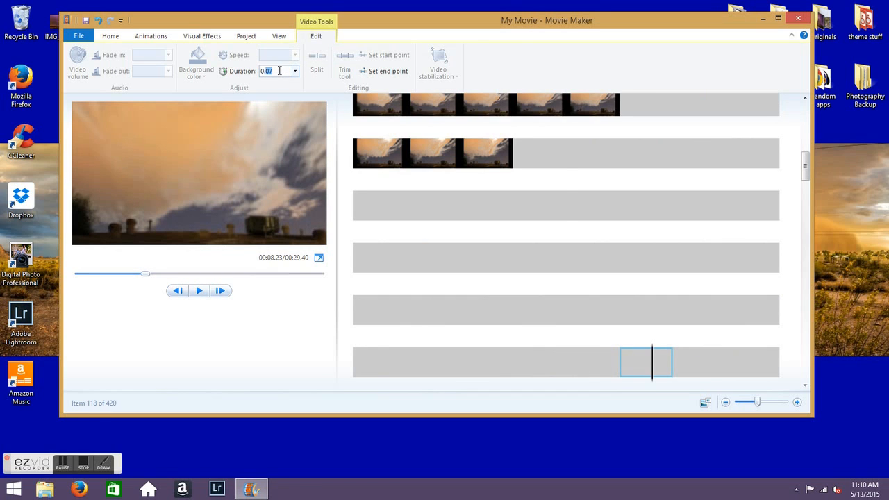
{"action": "type", "text": "0.10"}
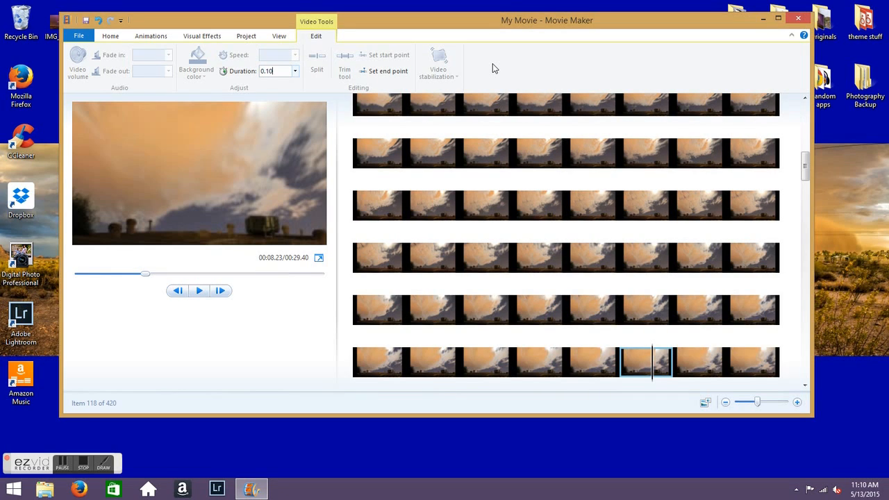
{"action": "mouse_move", "coordinate": [602, 228]}
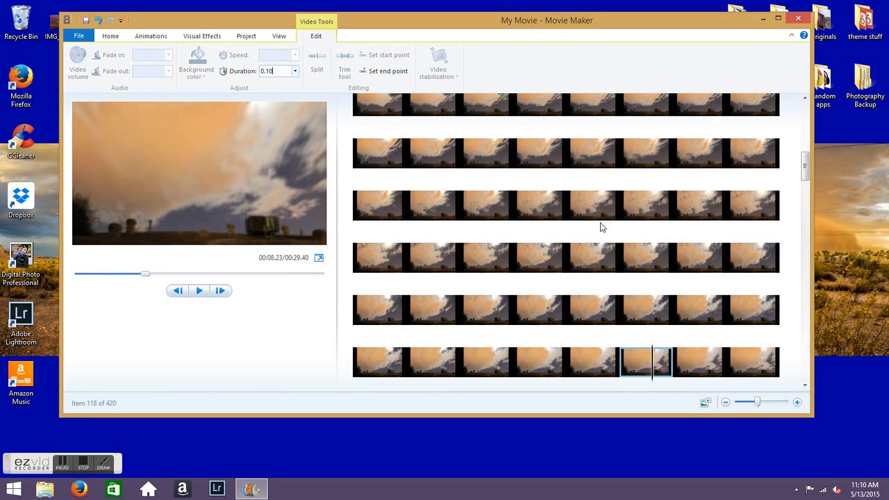
{"action": "left_click", "coordinate": [645, 361]}
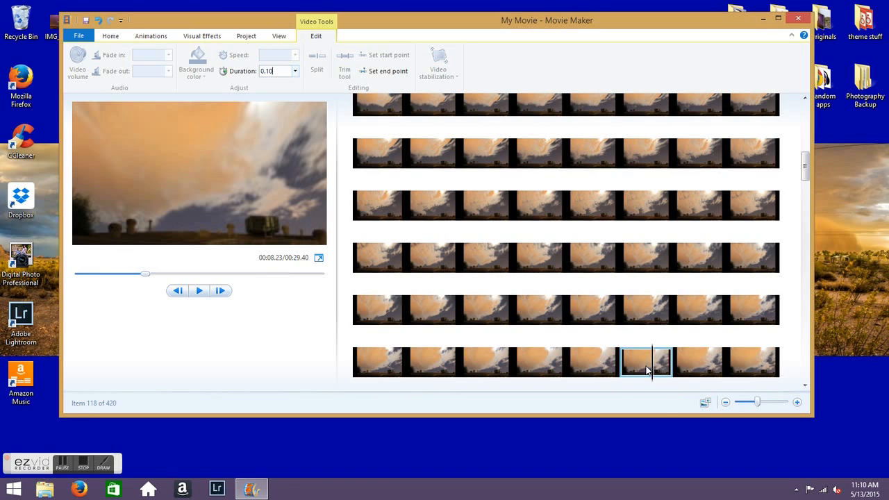
{"action": "mouse_move", "coordinate": [645, 361]}
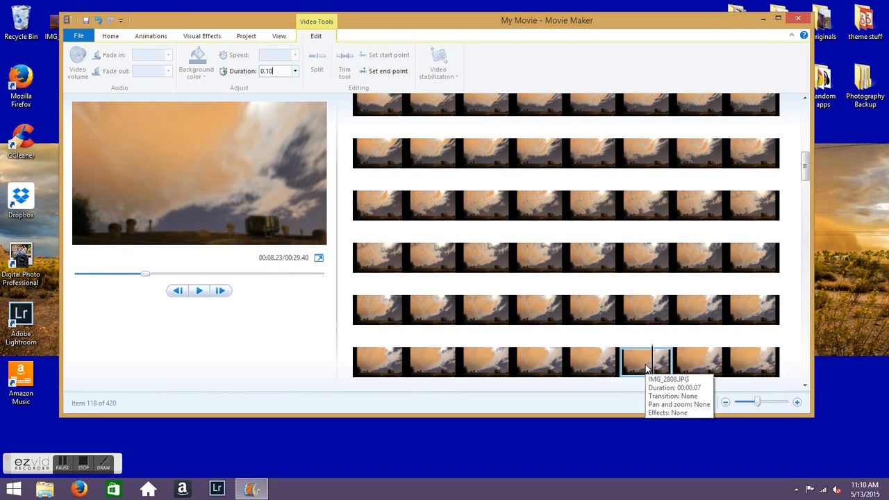
{"action": "left_click", "coordinate": [111, 36]}
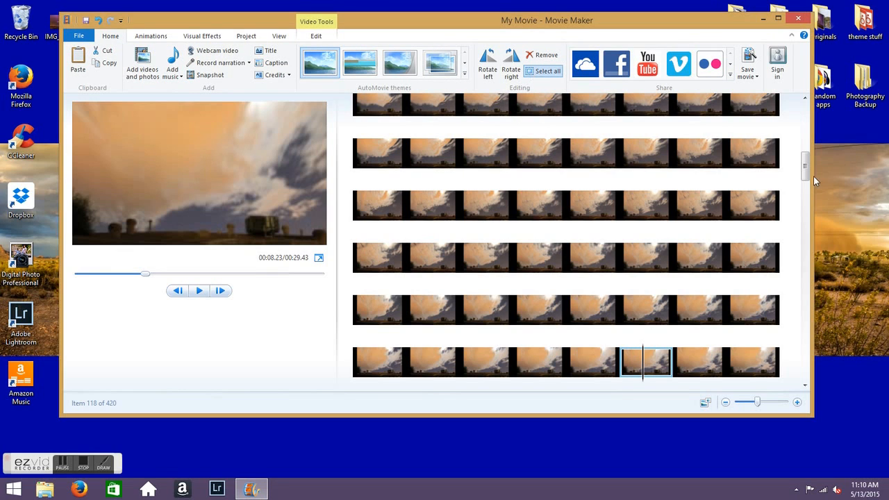
{"action": "mouse_move", "coordinate": [813, 181]}
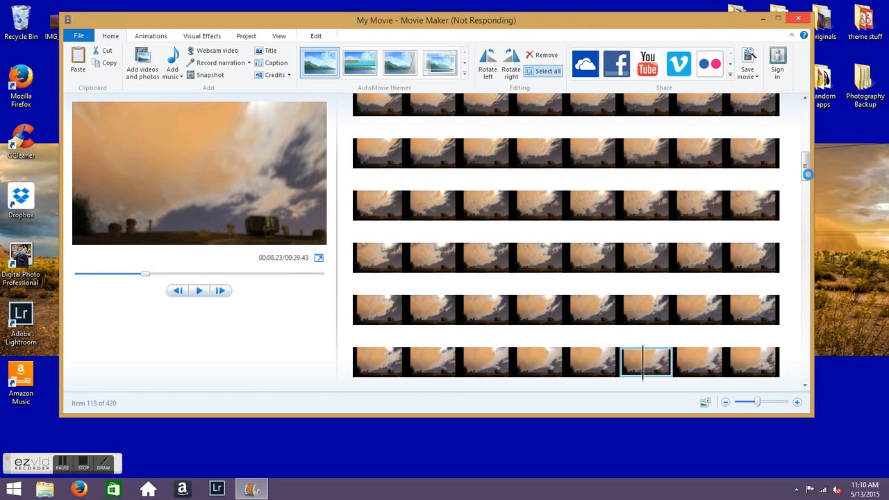
Step: Select all 420 photos and set their duration to 0.10 seconds for a 42.00-second movie
{"action": "left_click", "coordinate": [544, 71]}
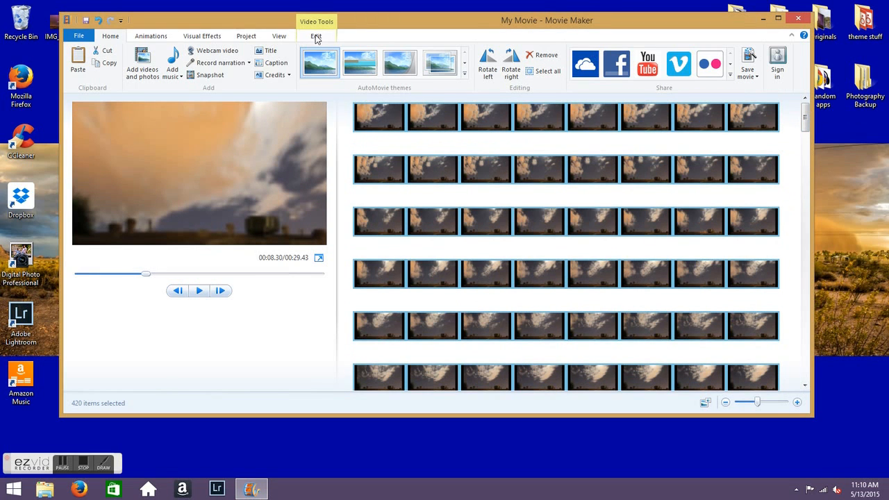
{"action": "left_click", "coordinate": [317, 36]}
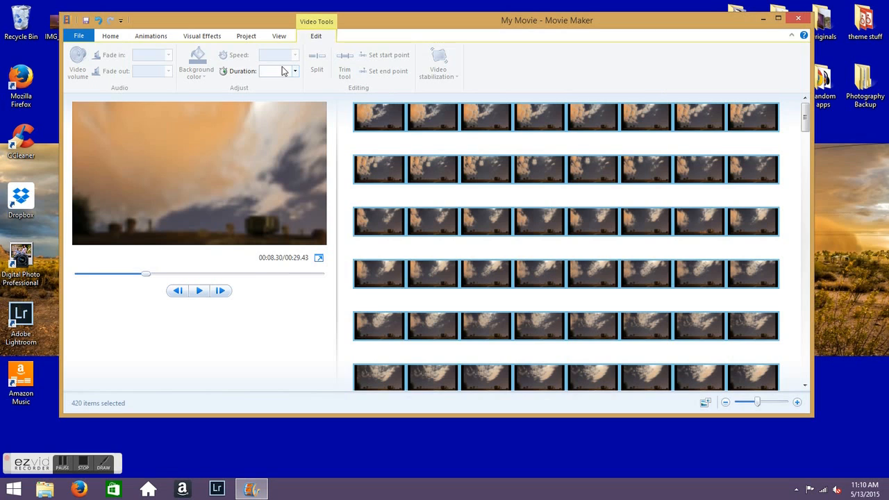
{"action": "type", "text": "0"}
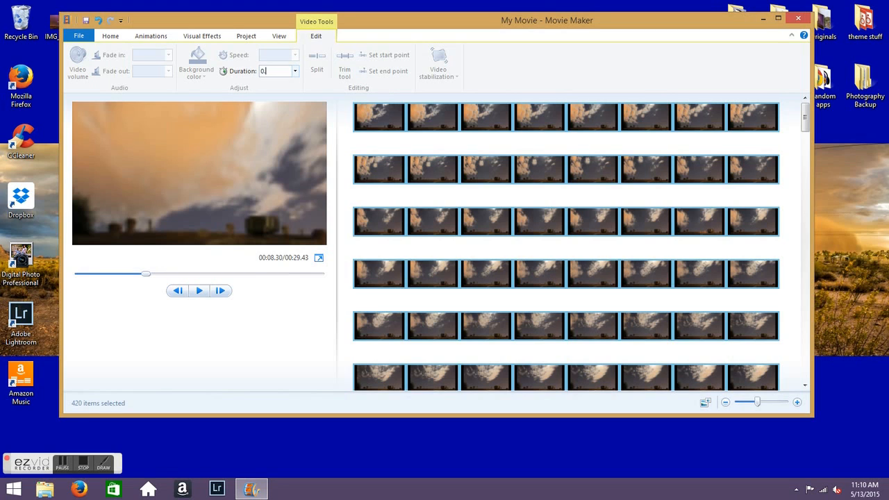
{"action": "type", "text": "0.10"}
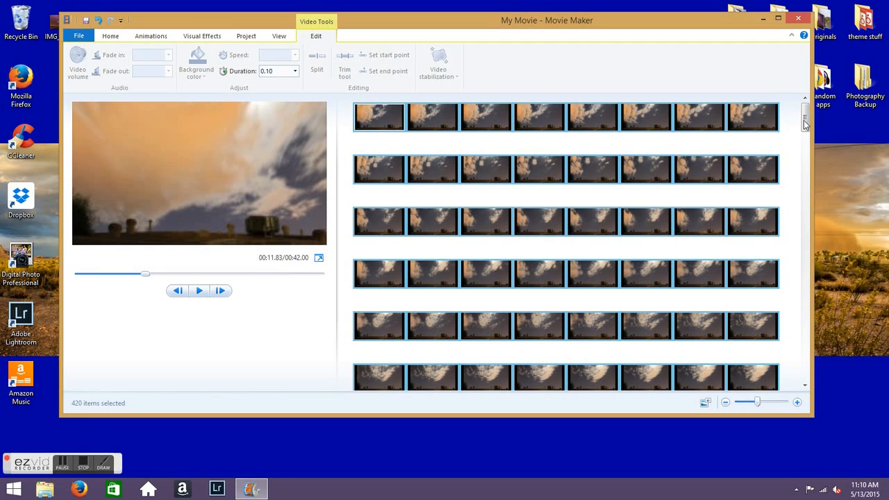
{"action": "scroll", "scroll_direction": "down", "scroll_amount": 3}
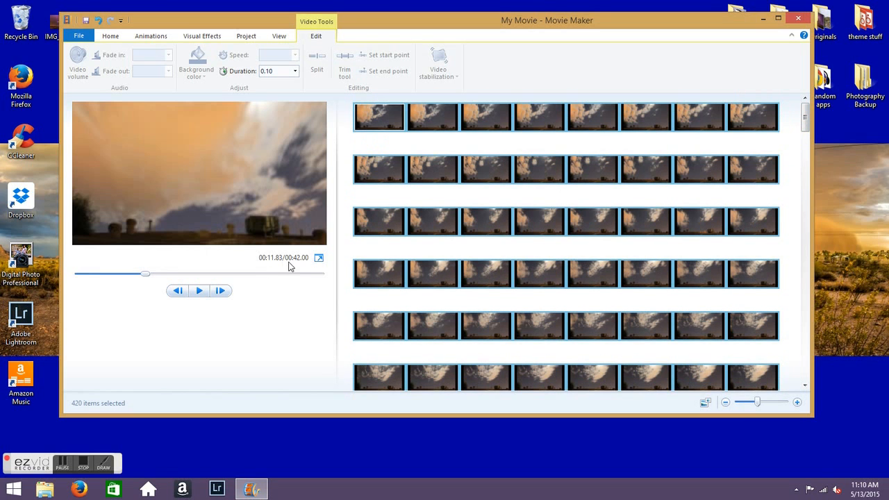
{"action": "mouse_move", "coordinate": [299, 266]}
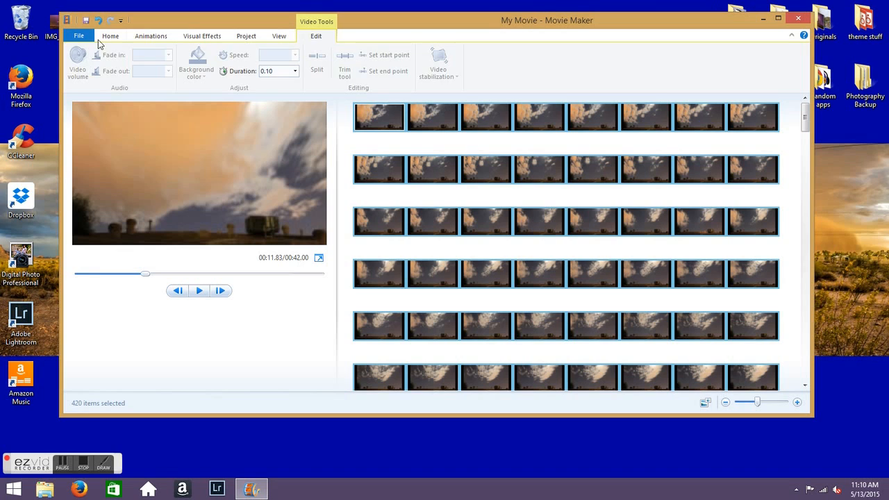
Step: Add music from the PC, browsing Amazon Music > Native American Flute > Sleep Music album
{"action": "left_click", "coordinate": [110, 36]}
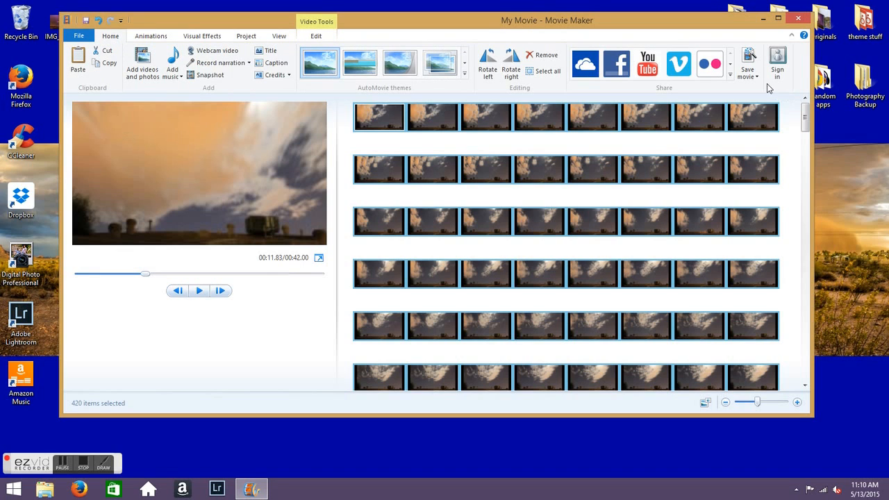
{"action": "left_click", "coordinate": [172, 61]}
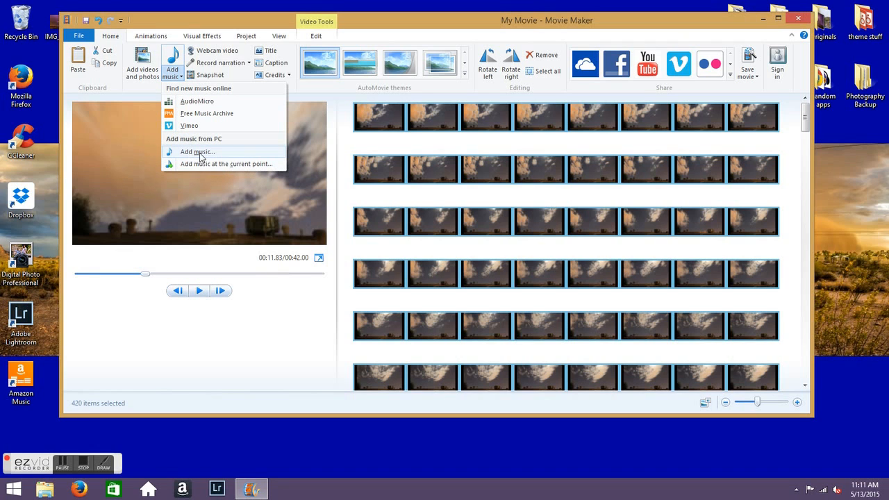
{"action": "left_click", "coordinate": [198, 151]}
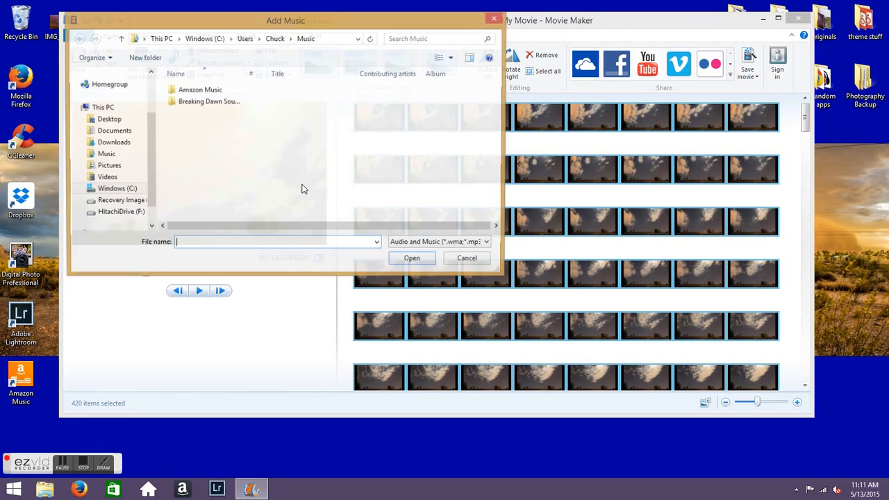
{"action": "double_click", "coordinate": [200, 89]}
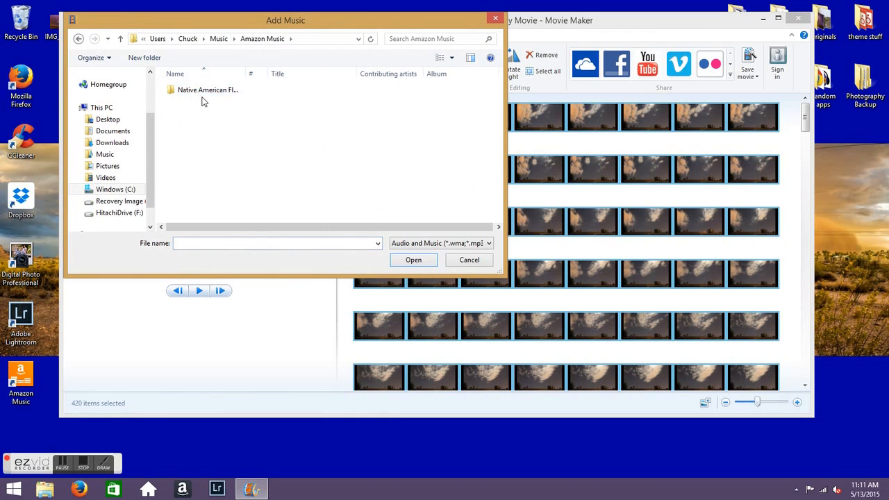
{"action": "double_click", "coordinate": [207, 89]}
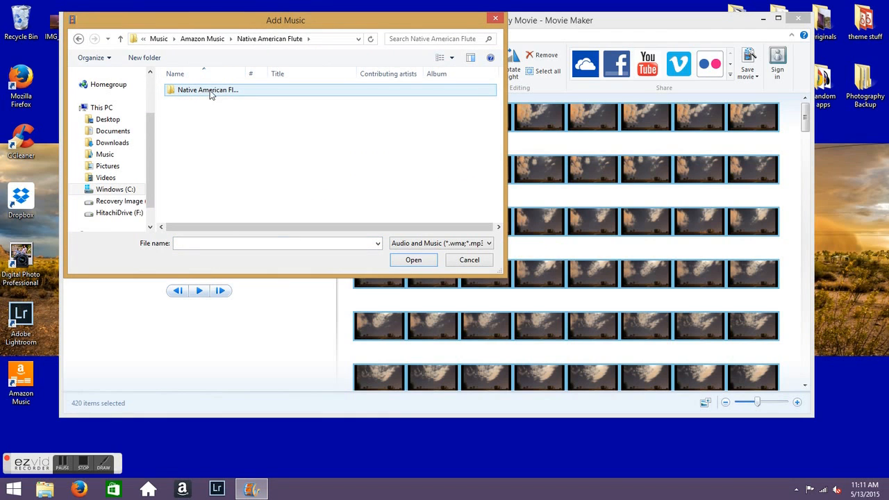
{"action": "double_click", "coordinate": [207, 89]}
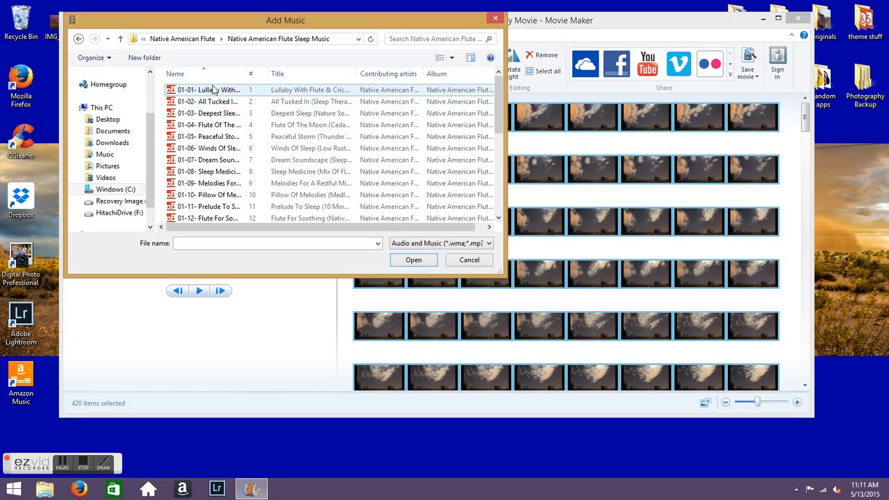
Step: Choose the 01-05 Peaceful Storm track and add it under the photos
{"action": "scroll", "scroll_direction": "down", "scroll_amount": 3}
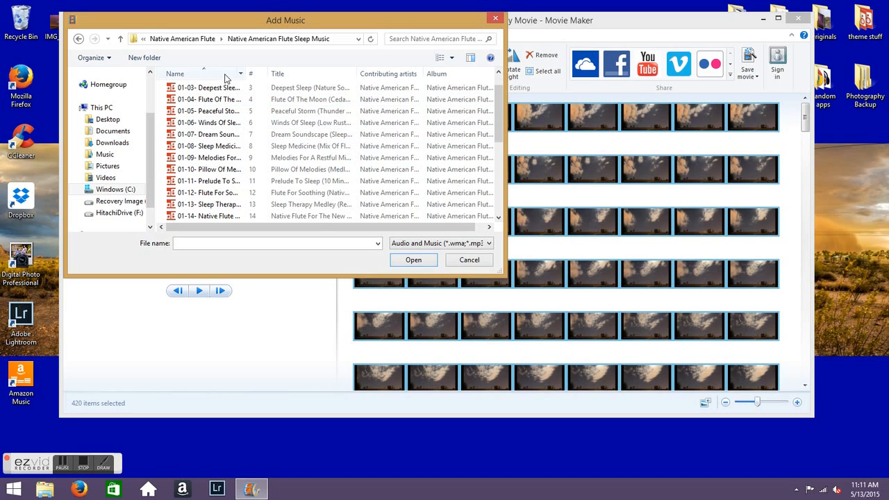
{"action": "left_click", "coordinate": [209, 111]}
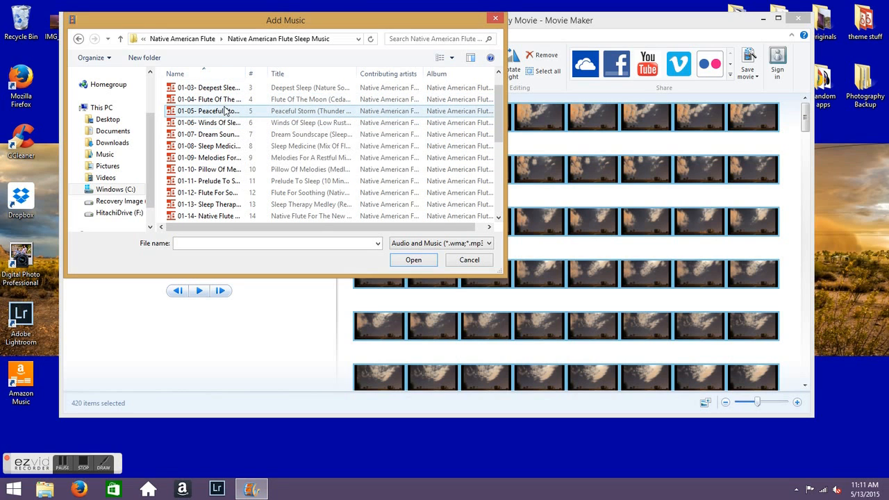
{"action": "left_click", "coordinate": [209, 111]}
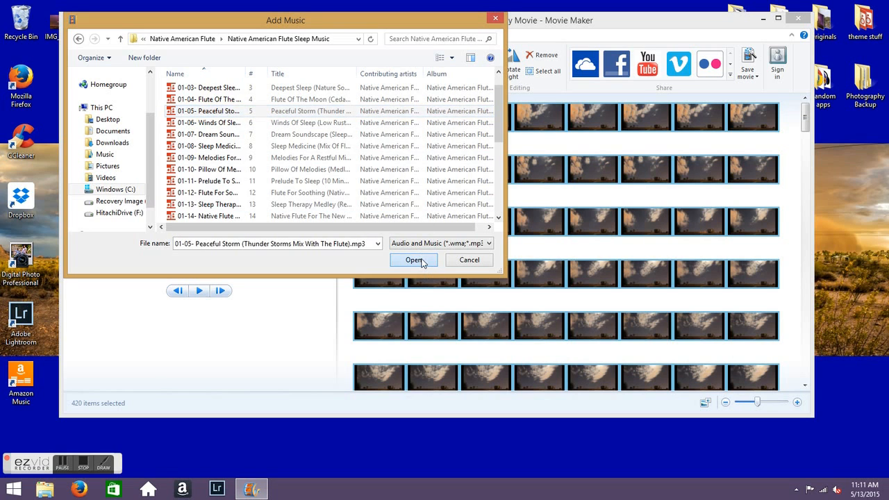
{"action": "left_click", "coordinate": [414, 260]}
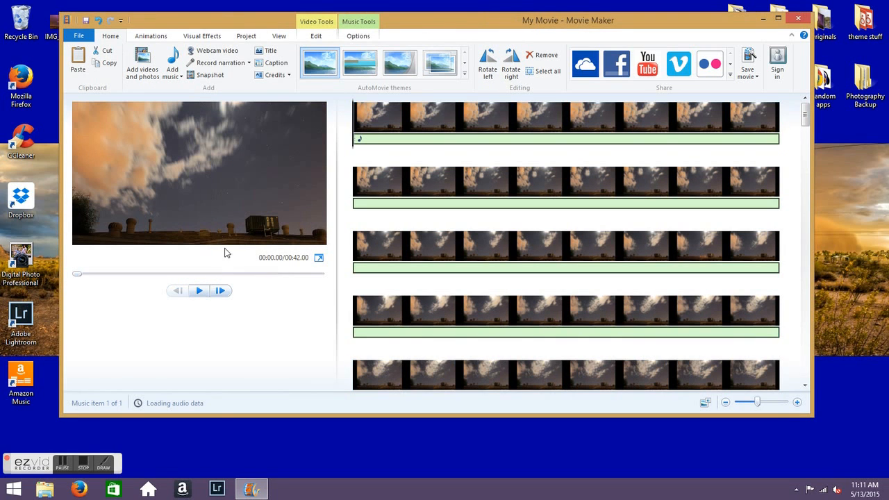
{"action": "mouse_move", "coordinate": [203, 171]}
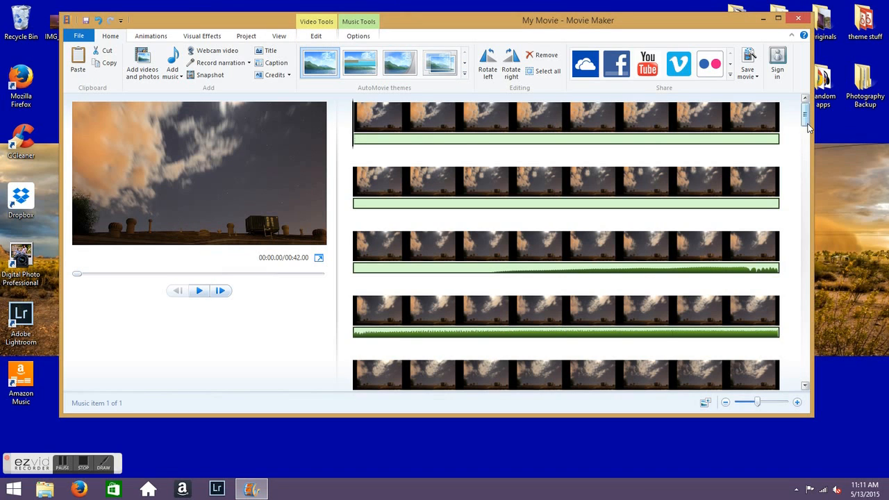
Step: Save the movie with the For high-definition display setting as My Movie.mp4 on the Desktop
{"action": "left_click", "coordinate": [749, 61]}
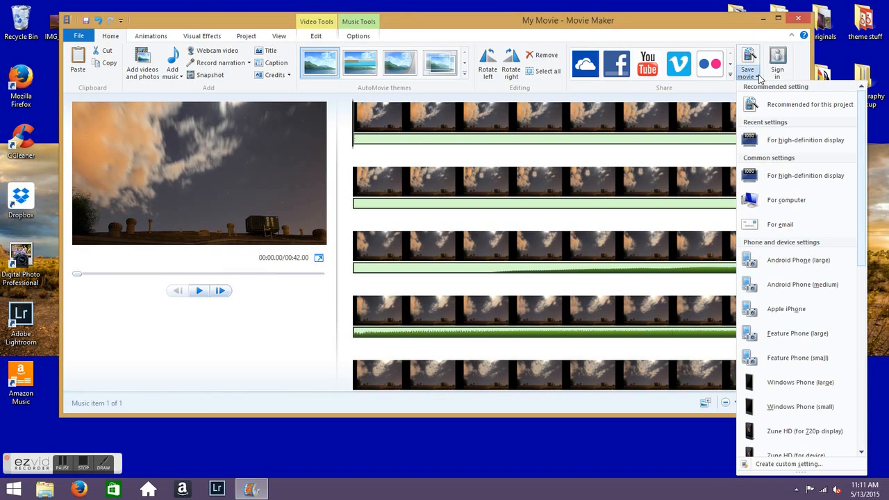
{"action": "mouse_move", "coordinate": [804, 139]}
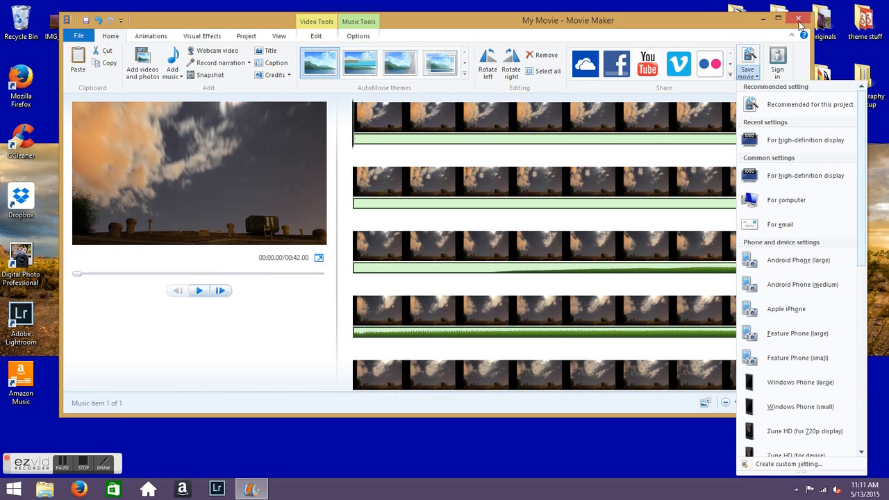
{"action": "mouse_move", "coordinate": [804, 139]}
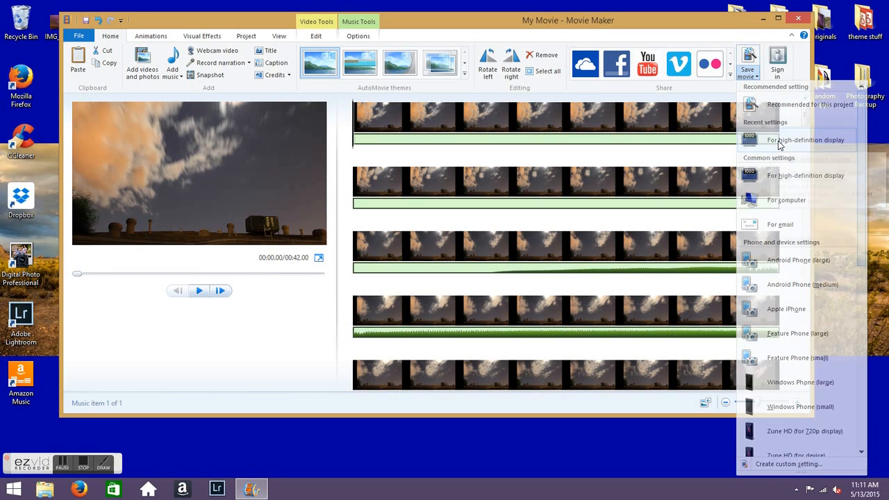
{"action": "left_click", "coordinate": [806, 139]}
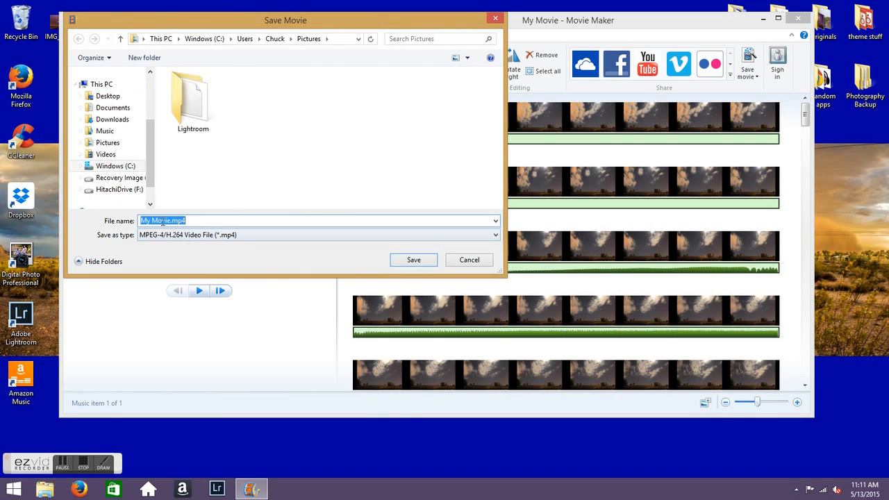
{"action": "left_click", "coordinate": [169, 219]}
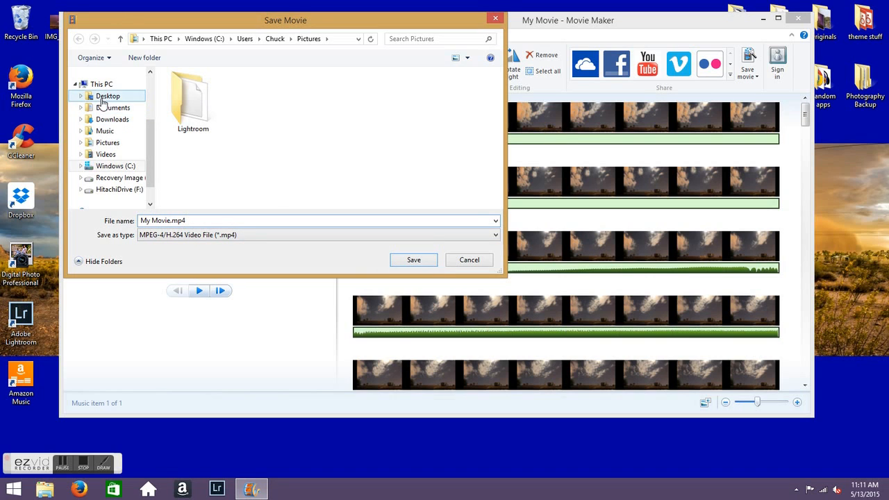
{"action": "left_click", "coordinate": [108, 96]}
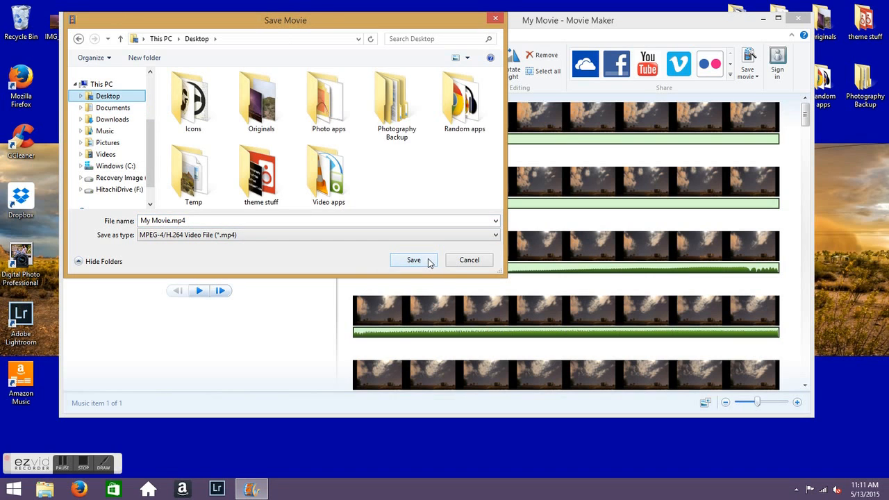
{"action": "left_click", "coordinate": [414, 260]}
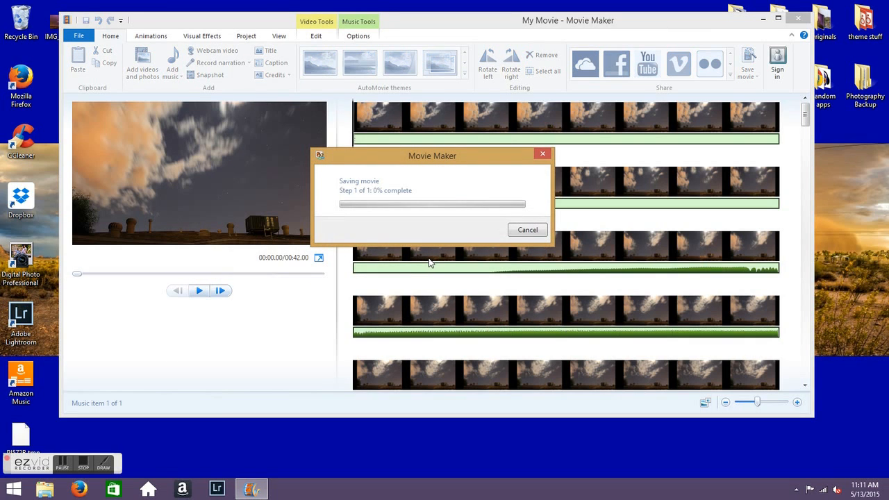
{"action": "mouse_move", "coordinate": [409, 271]}
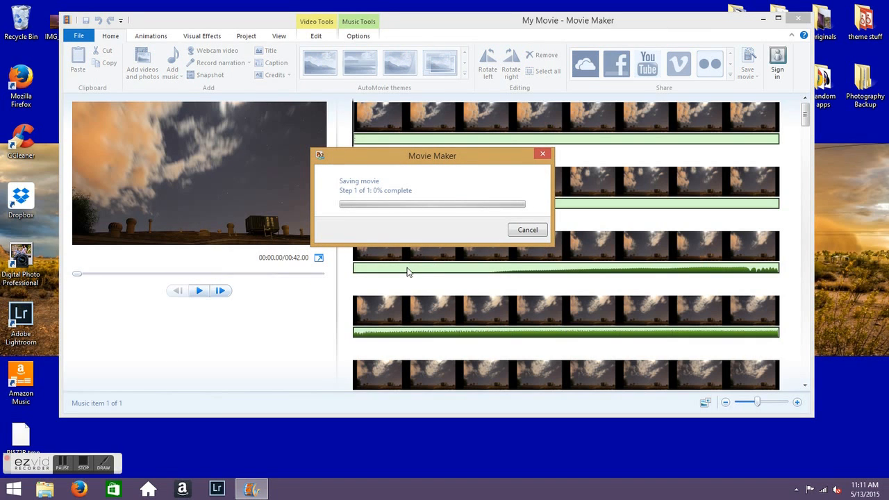
{"action": "mouse_move", "coordinate": [336, 257]}
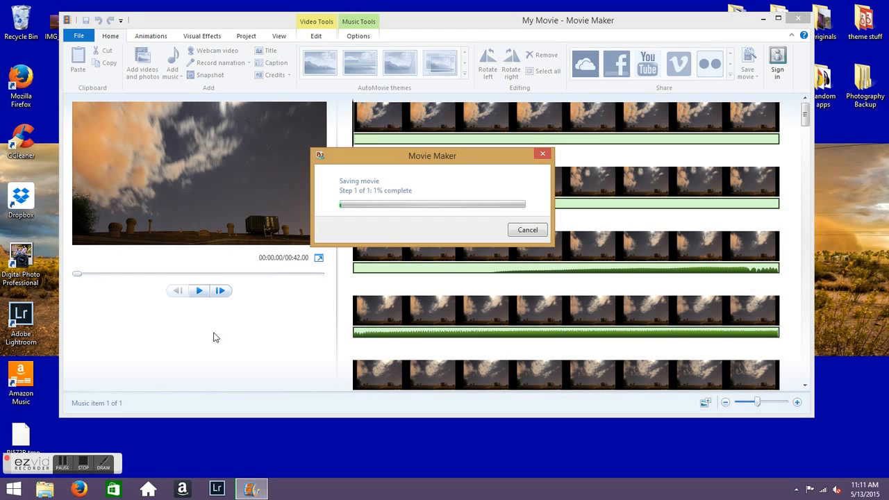
{"action": "mouse_move", "coordinate": [94, 465]}
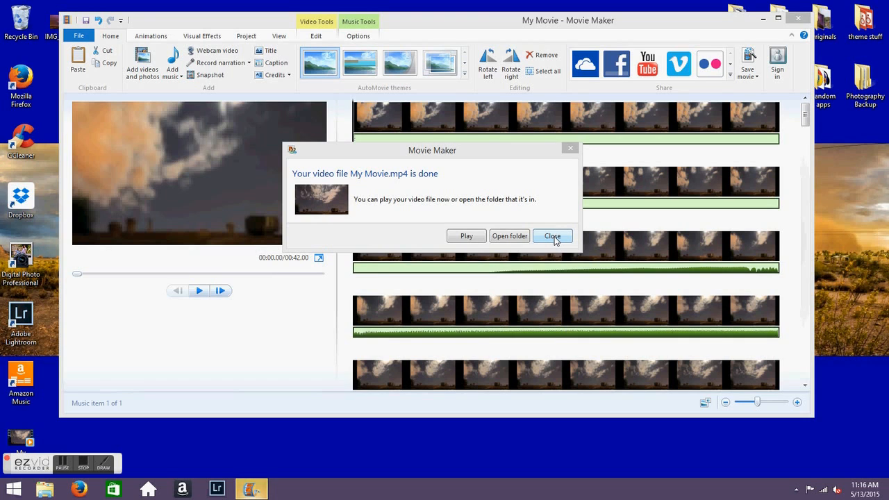
Step: Dismiss the export-finished message and close Movie Maker
{"action": "left_click", "coordinate": [553, 236]}
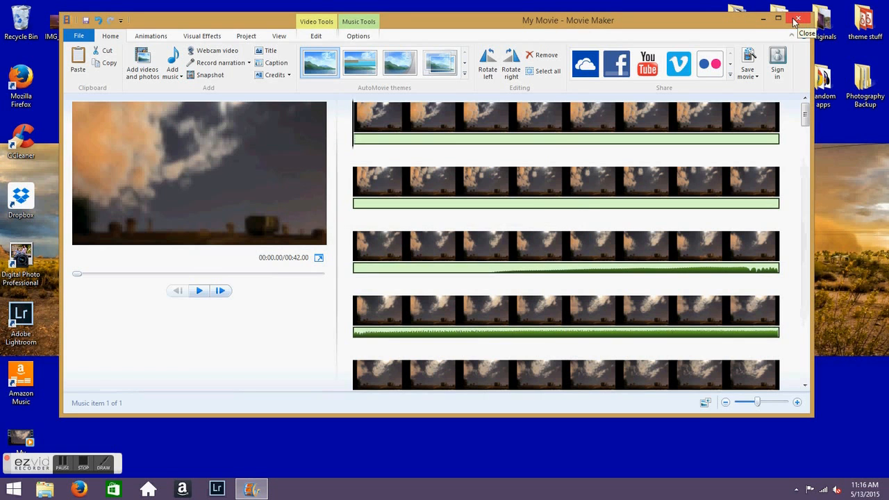
{"action": "left_click", "coordinate": [798, 18]}
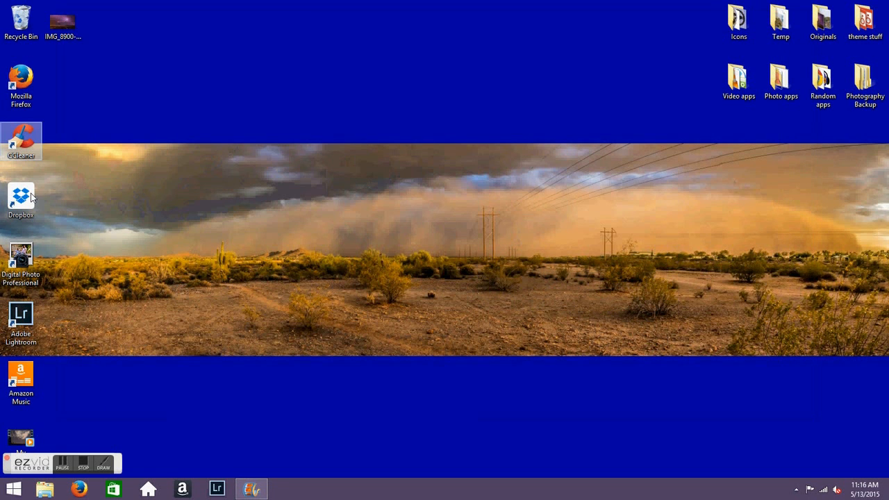
Step: Open My Movie.mp4 from the desktop with VLC media player via Open with
{"action": "right_click", "coordinate": [21, 438]}
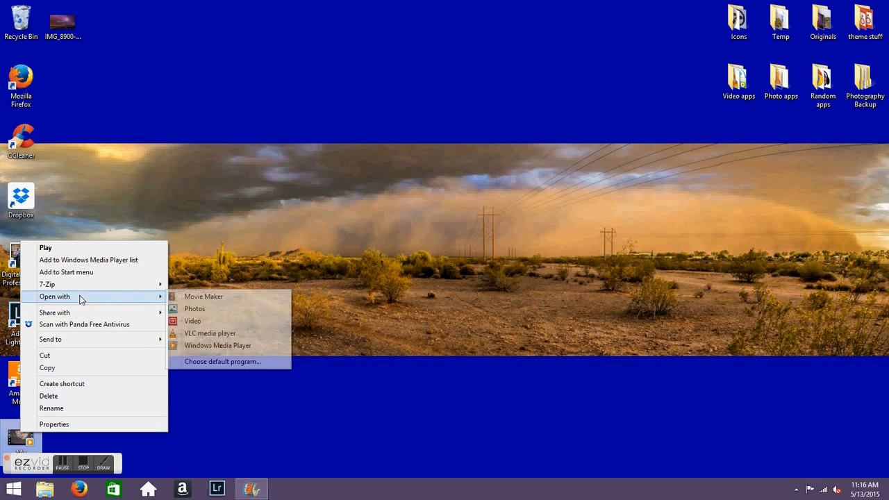
{"action": "left_click", "coordinate": [378, 261]}
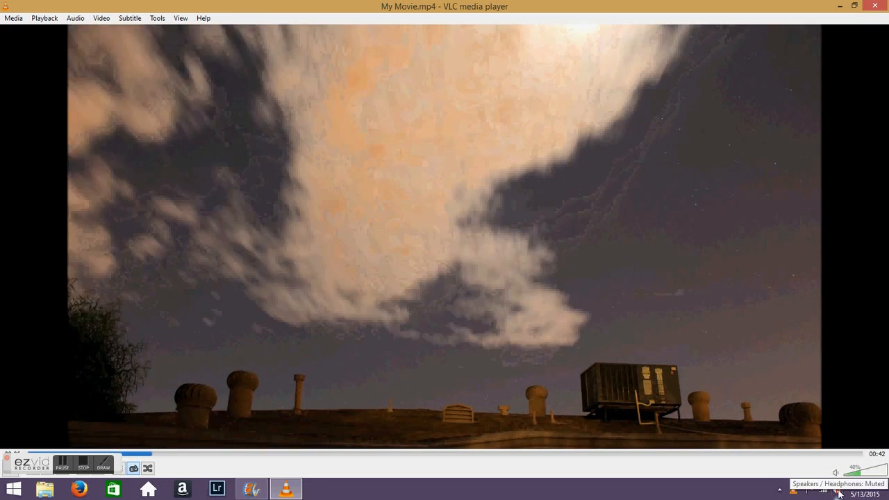
Step: Play My Movie.mp4 to the end in VLC, then close the player back to the desktop
{"action": "left_click", "coordinate": [836, 489]}
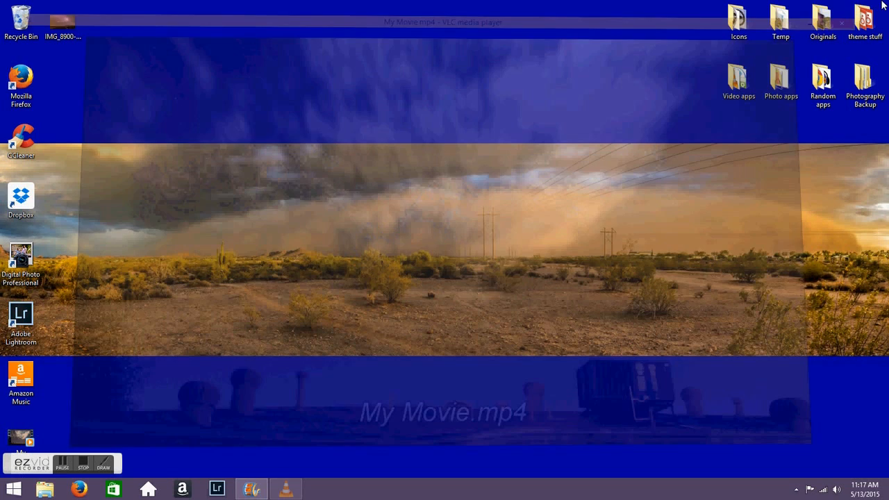
{"action": "left_click", "coordinate": [842, 22]}
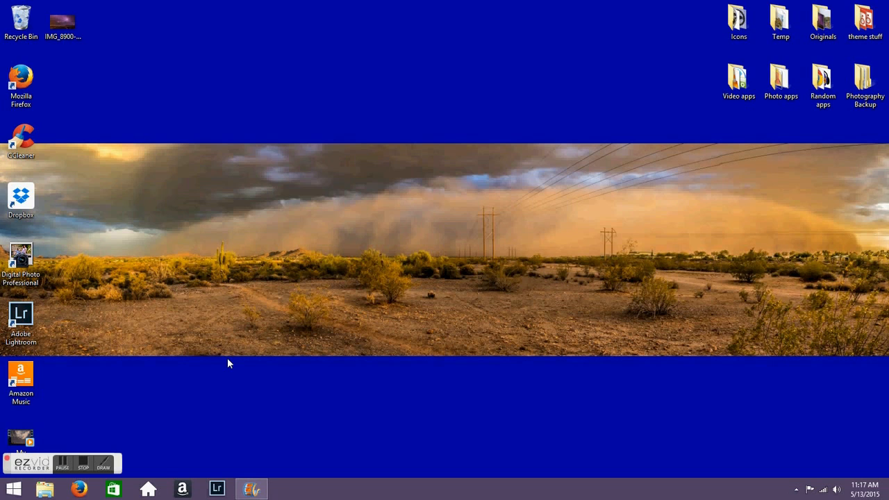
{"action": "mouse_move", "coordinate": [94, 467]}
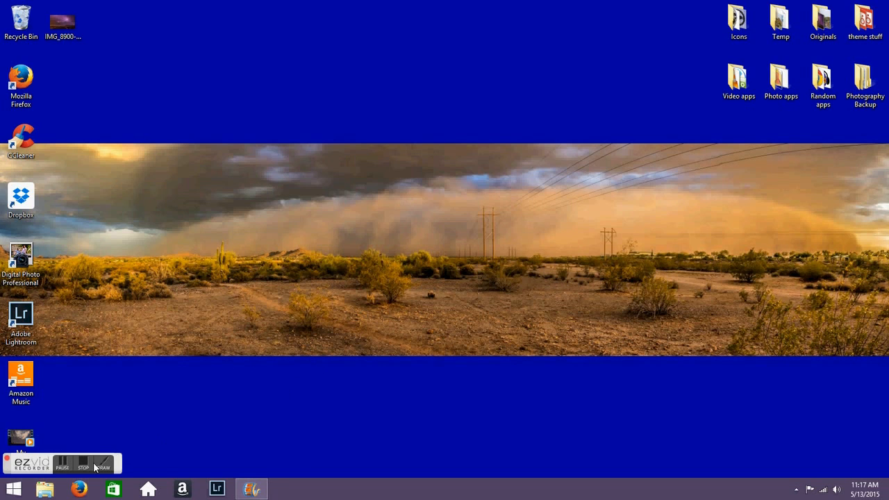